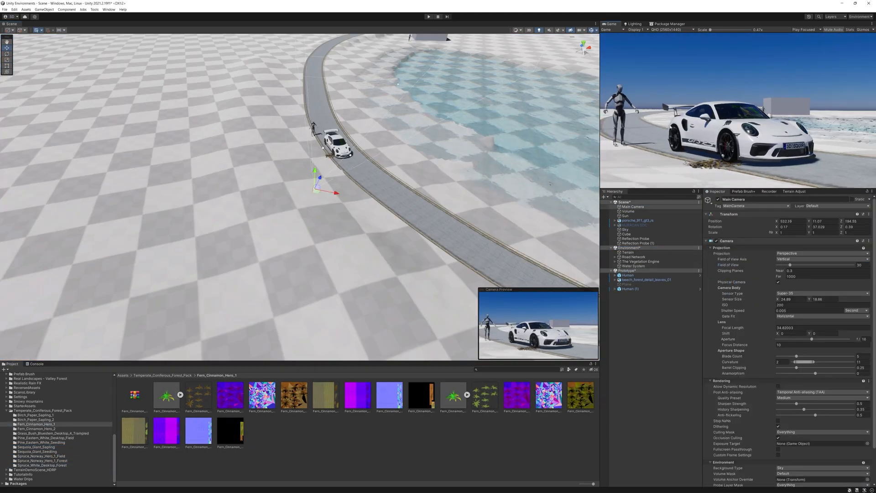
Step: Move the white Porsche onto the winding forest road amid grassy, rocky terrain
click(632, 266)
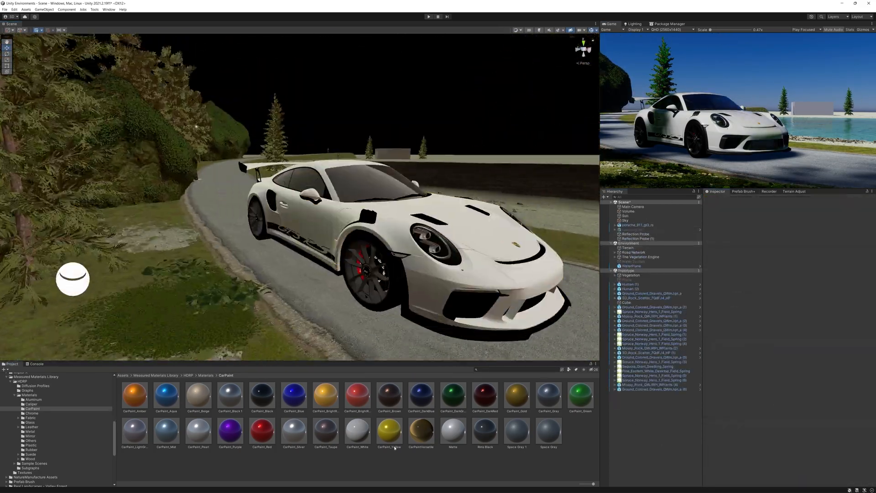
Step: Apply the lime CarPaint material to the Porsche body and brush Beach Forest prefabs onto the terrain
click(421, 430)
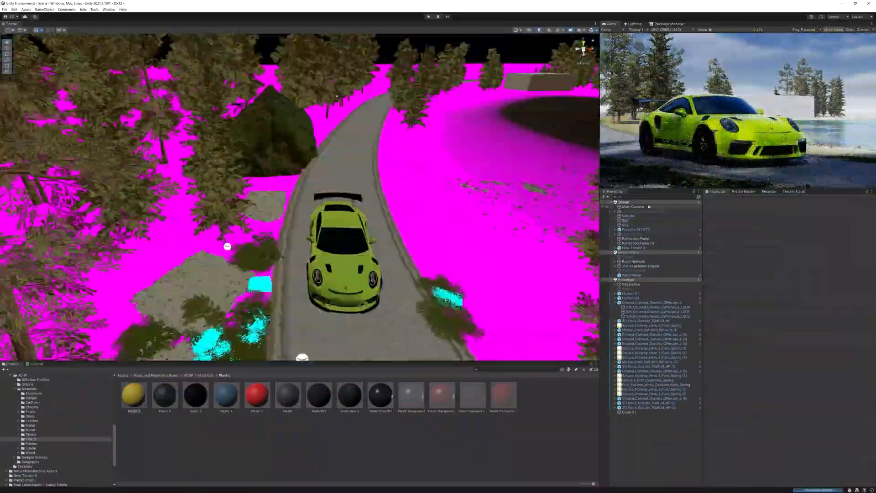
click(743, 191)
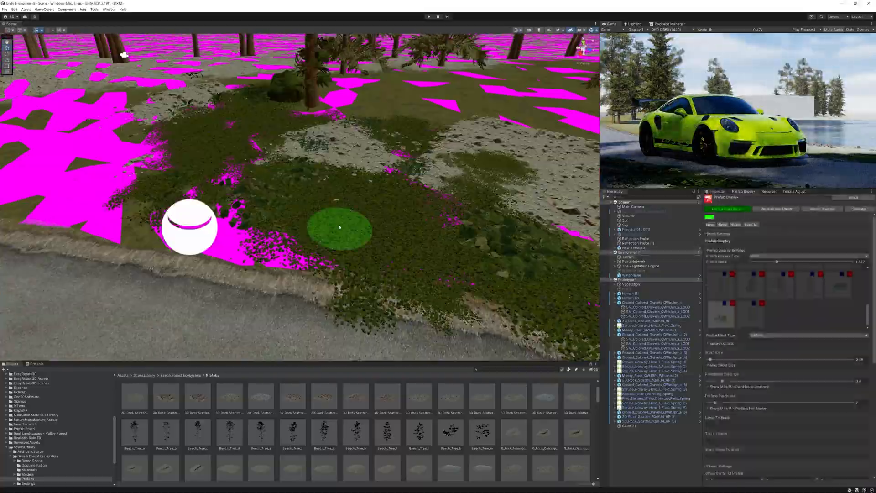